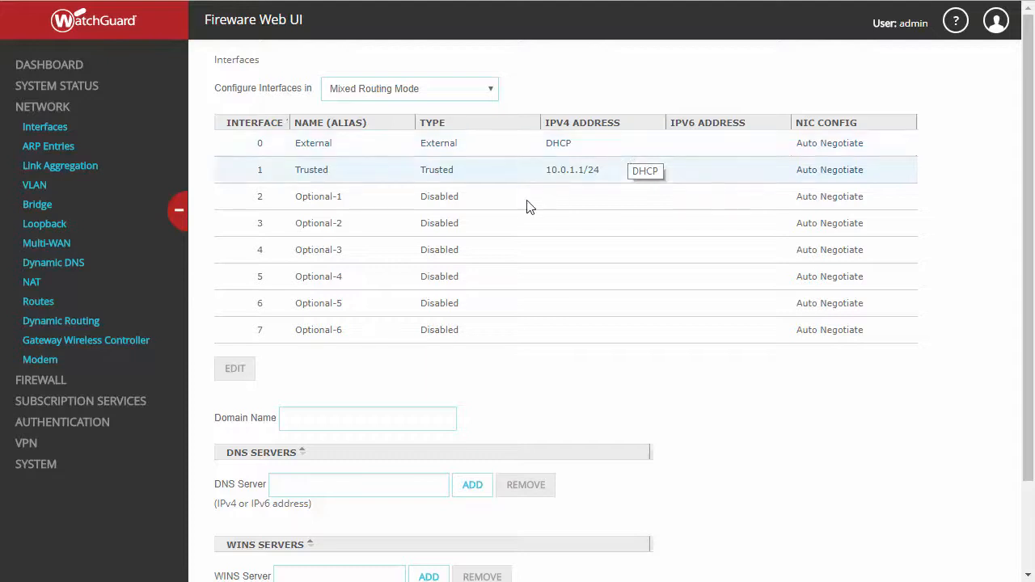
Open the Backup Image page under SYSTEM in the left navigation.
left_click(35, 463)
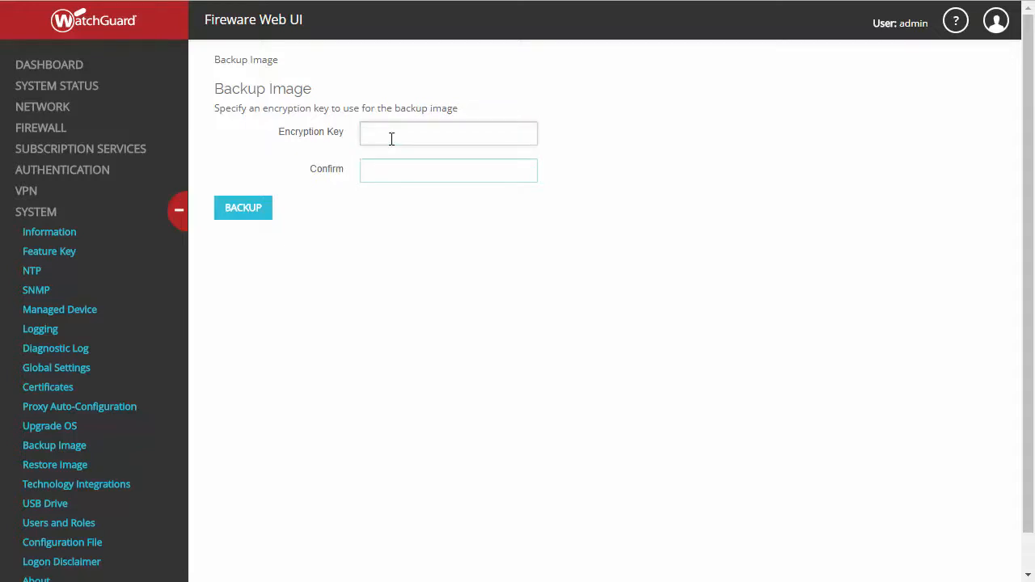
Enter and confirm the encryption key, then create and download the .fxi backup image.
left_click(448, 133)
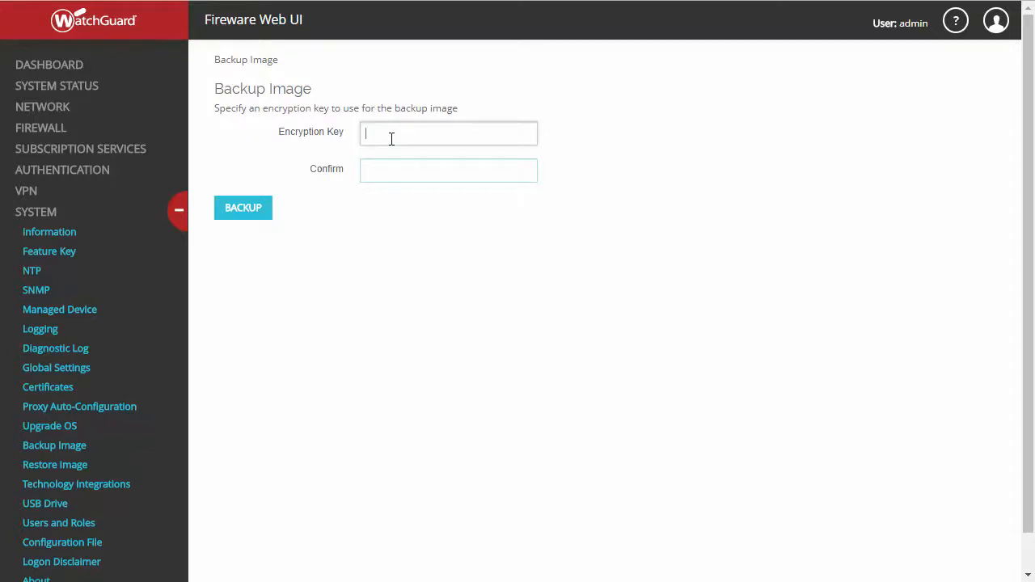
left_click(242, 207)
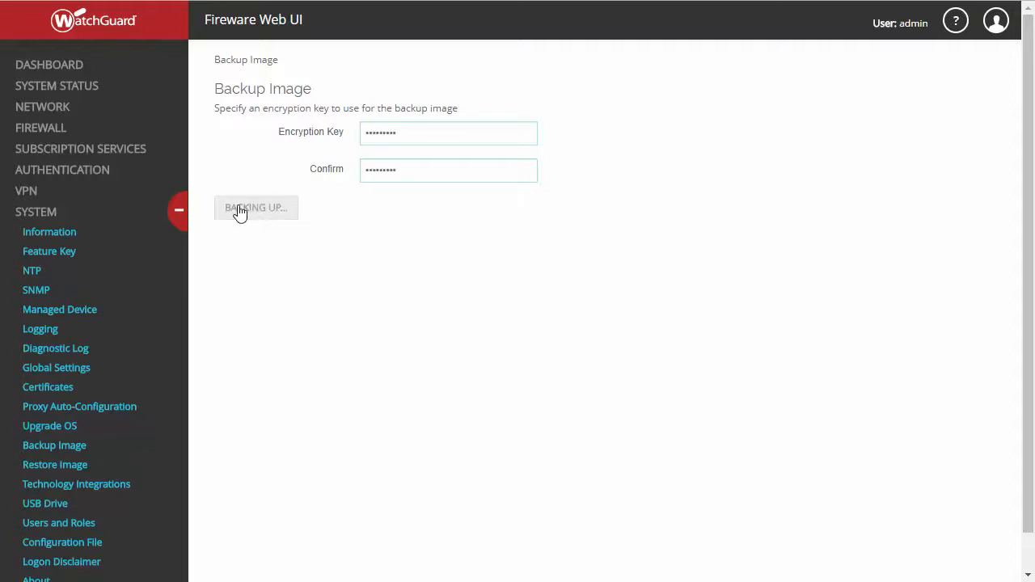
left_click(243, 207)
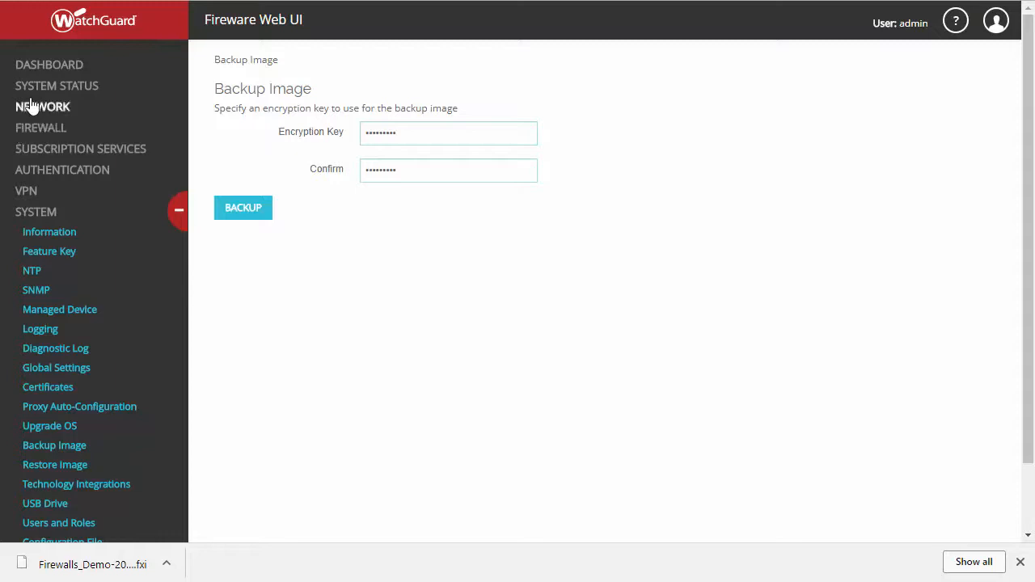
Switch the External interface from DHCP to static IP 192.168.1.254/24 and save.
left_click(43, 106)
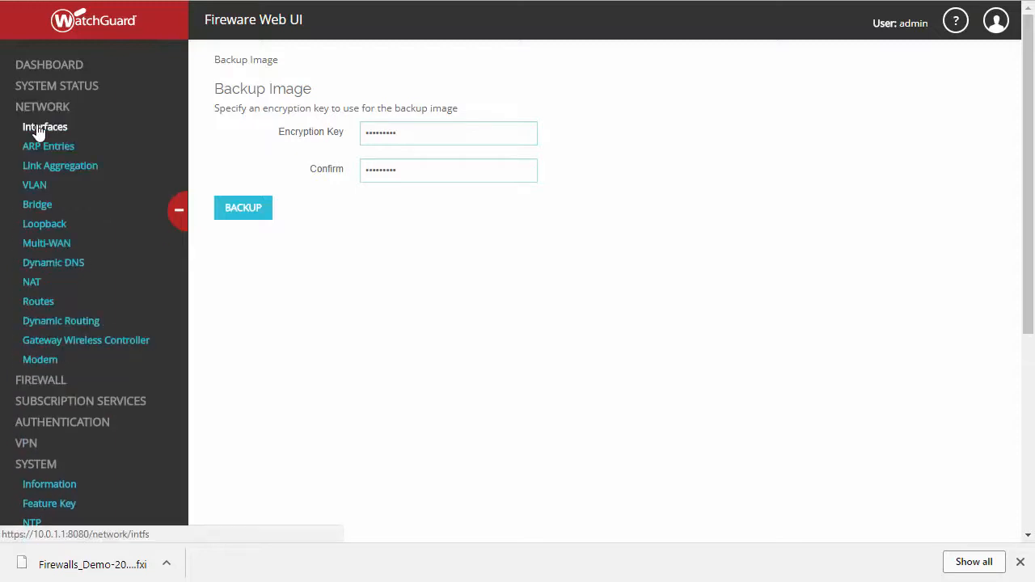
left_click(44, 126)
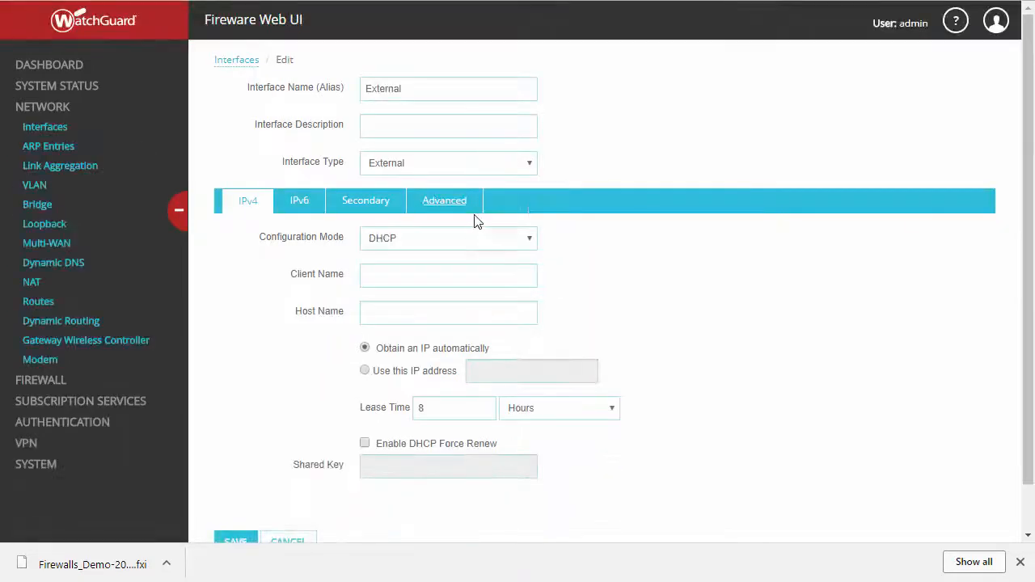
left_click(448, 237)
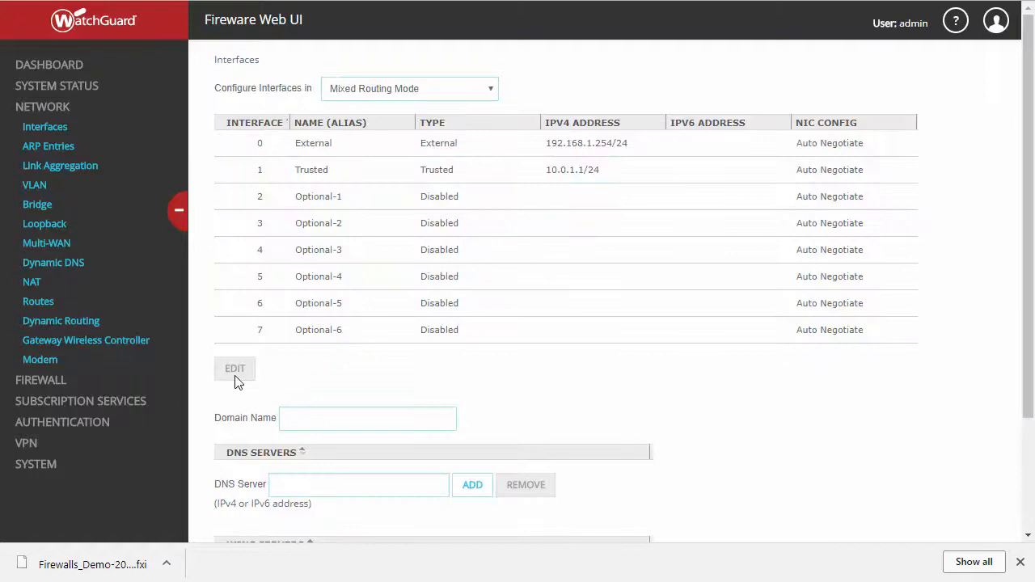
mouse_move(436, 389)
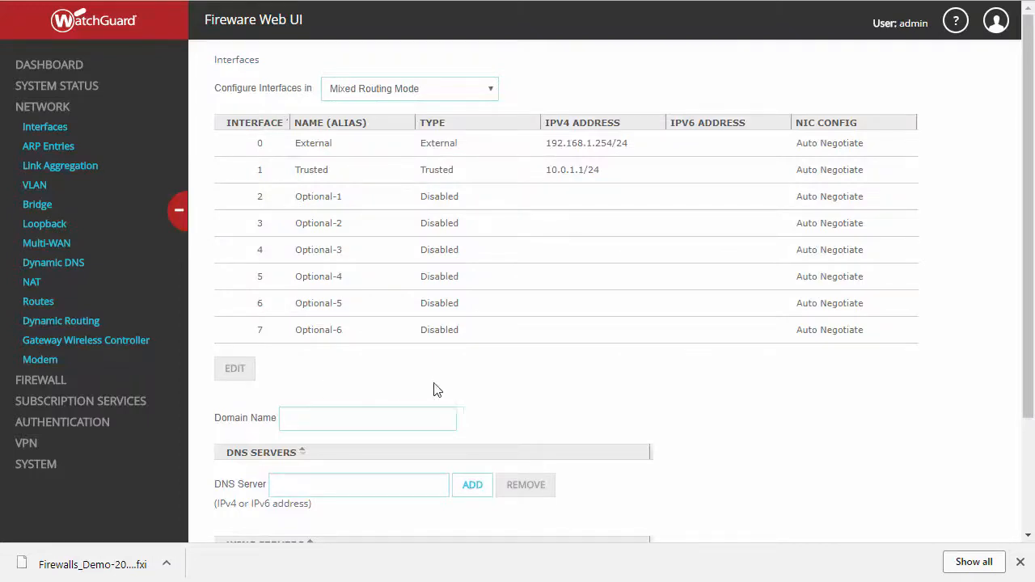
mouse_move(647, 170)
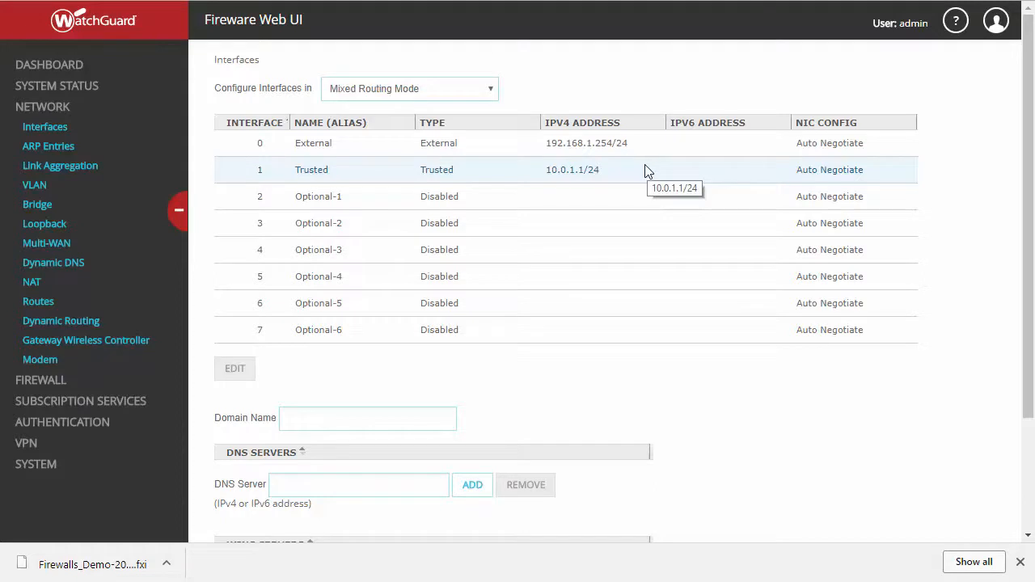
On the System Restore Image page, select the .fxi backup file and restore it.
left_click(36, 464)
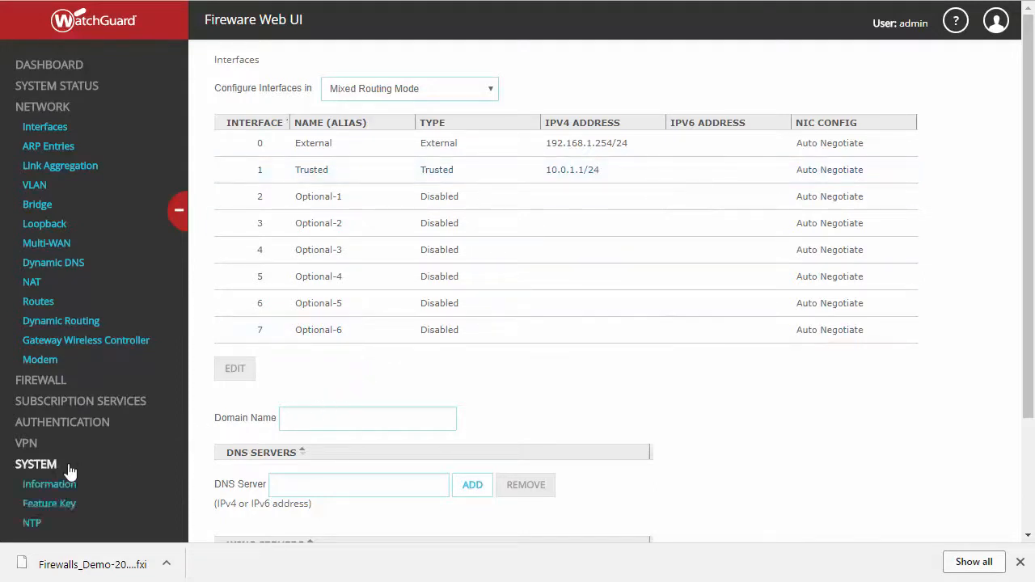
scroll("down", 3)
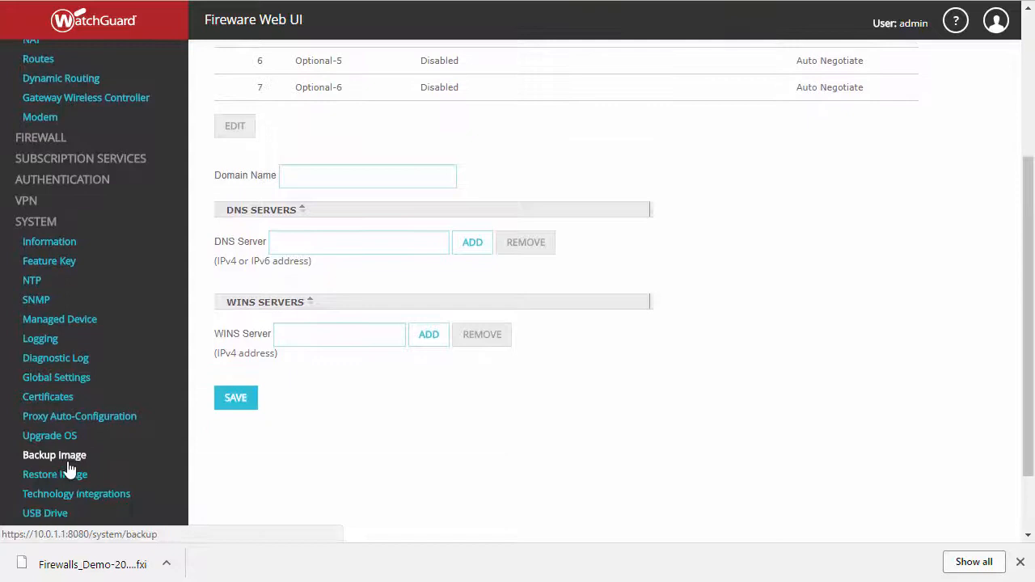
left_click(55, 473)
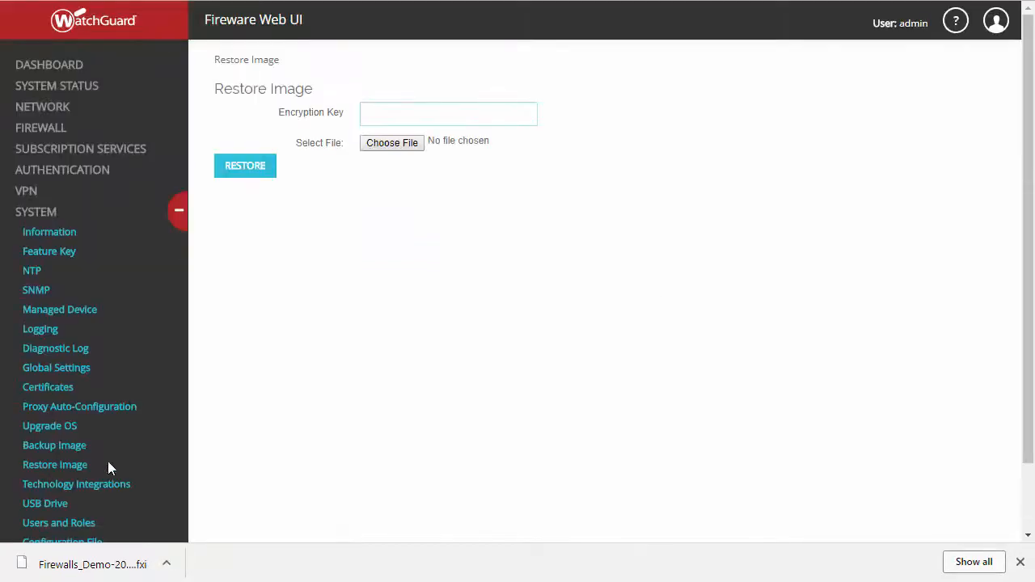
mouse_move(360, 130)
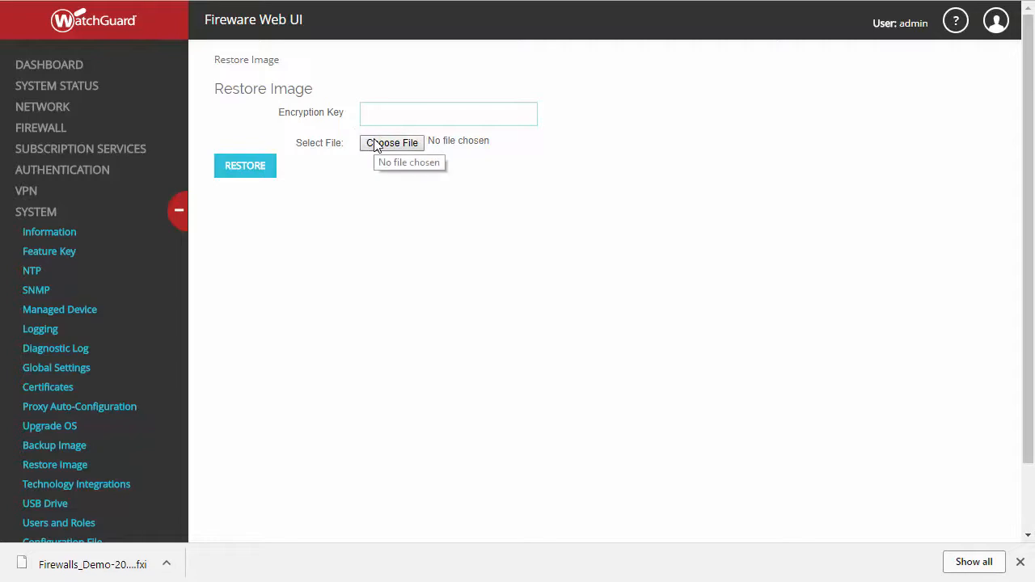
left_click(245, 165)
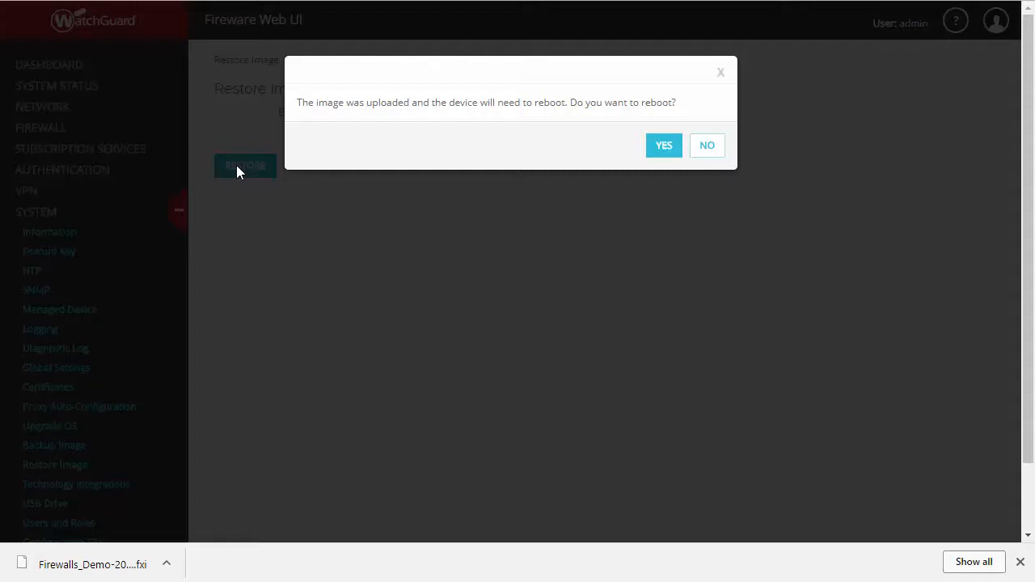
mouse_move(455, 200)
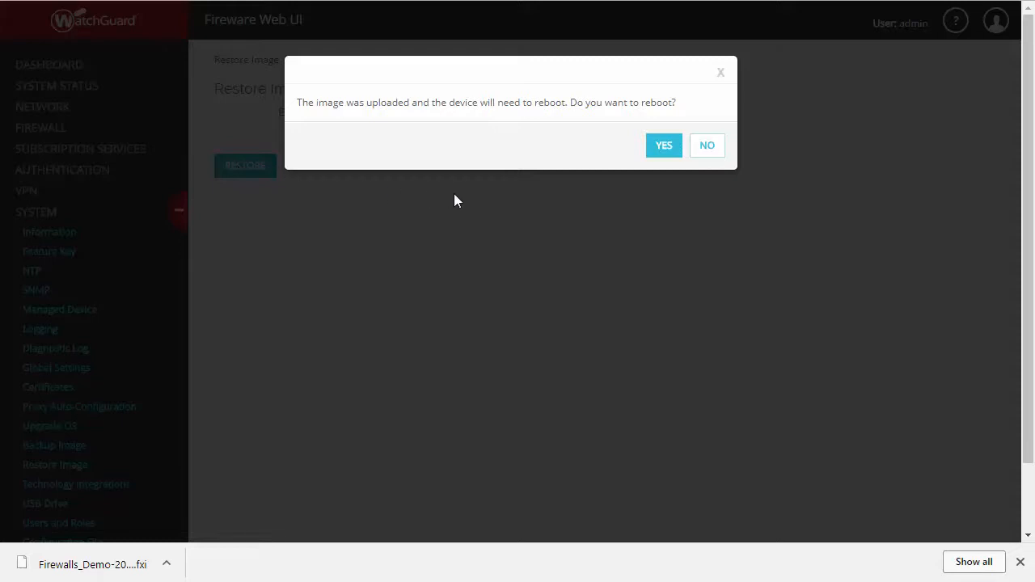
mouse_move(663, 145)
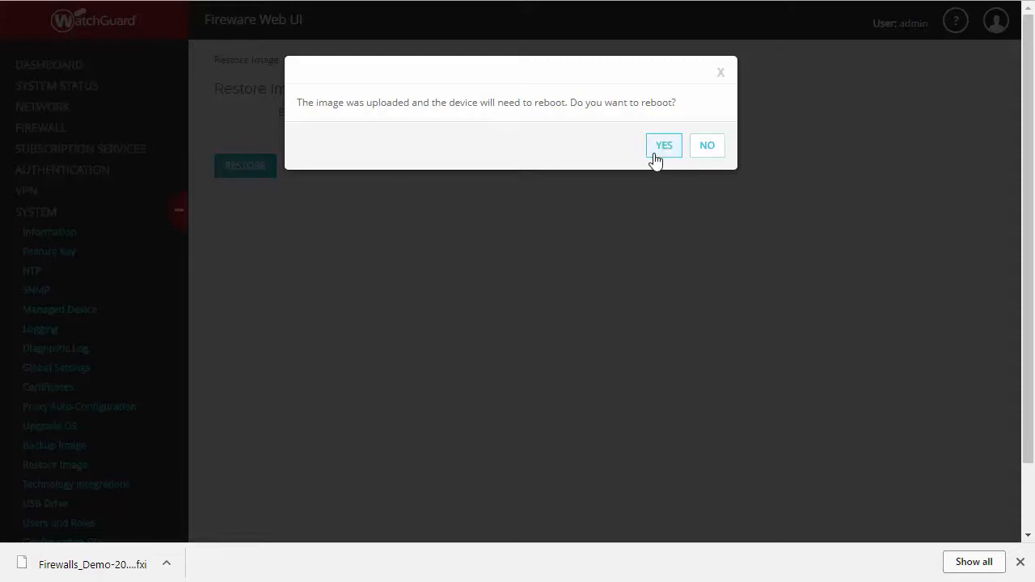
Confirm the reboot so the restored image returns External to DHCP.
left_click(705, 144)
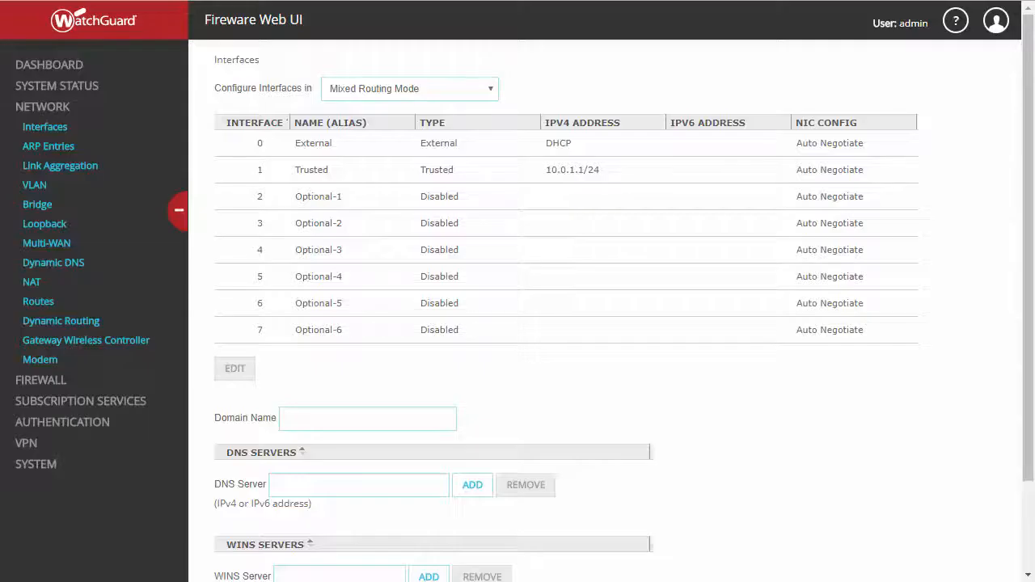
mouse_move(146, 160)
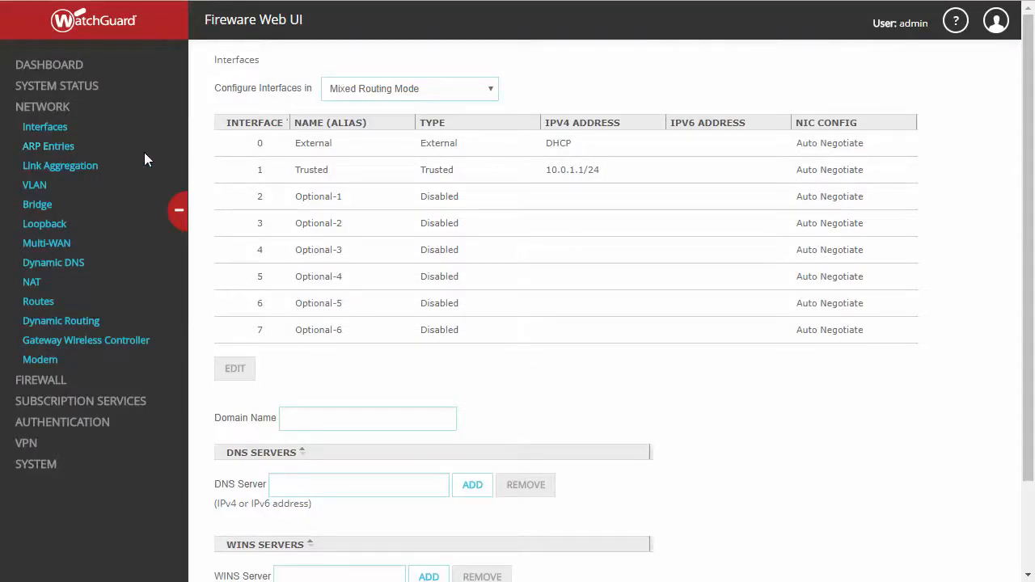
mouse_move(412, 169)
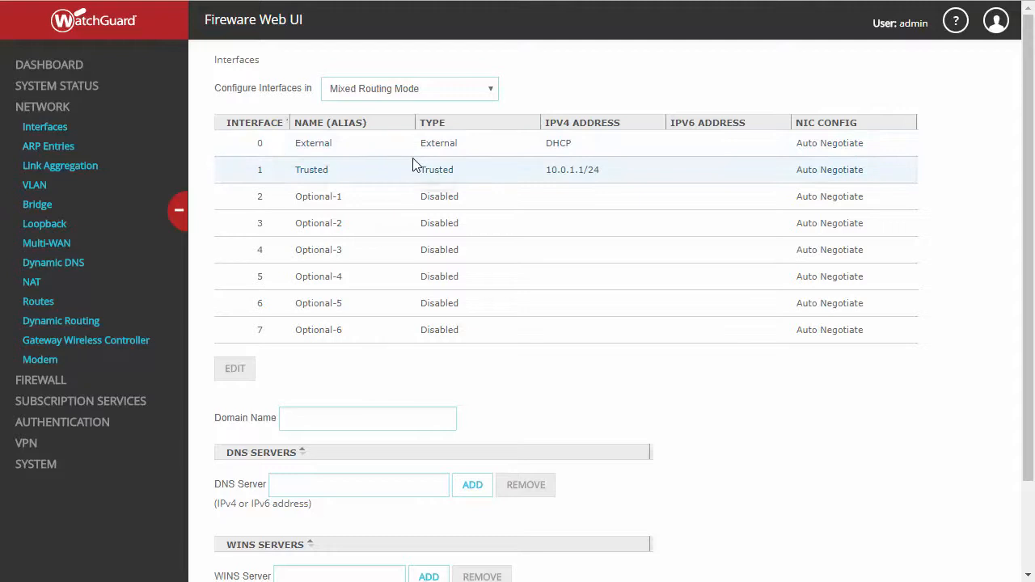
mouse_move(558, 162)
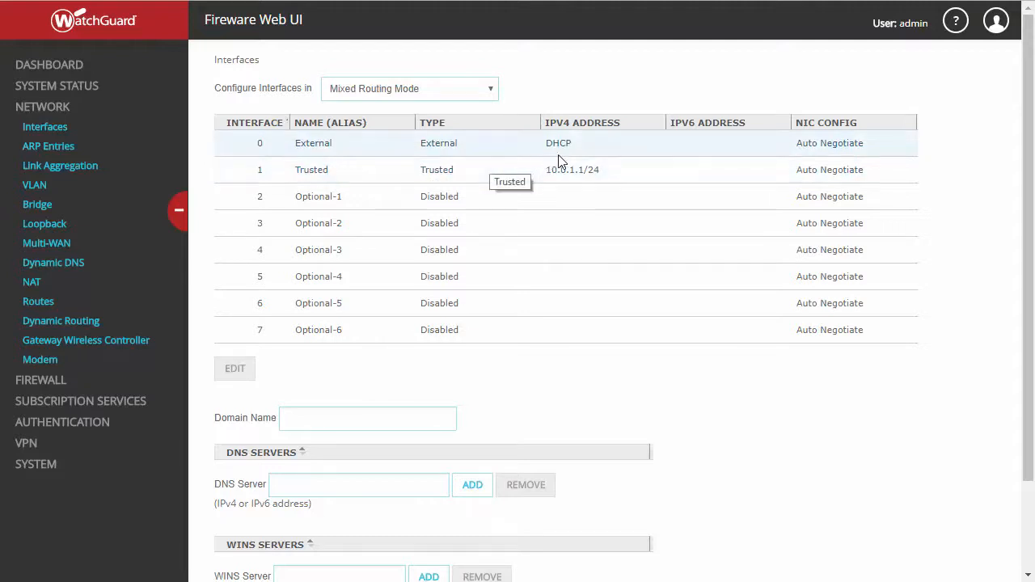
mouse_move(578, 158)
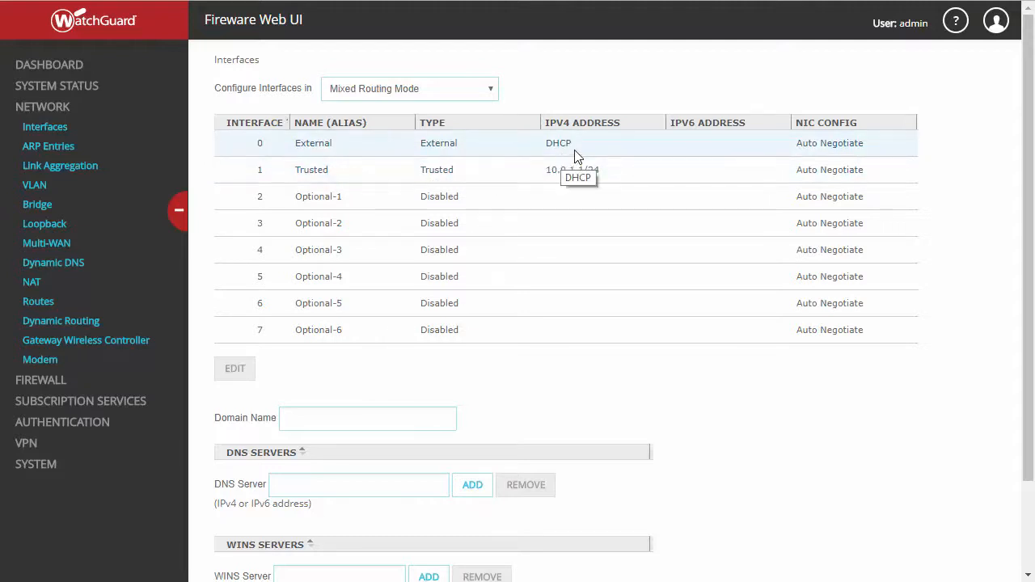